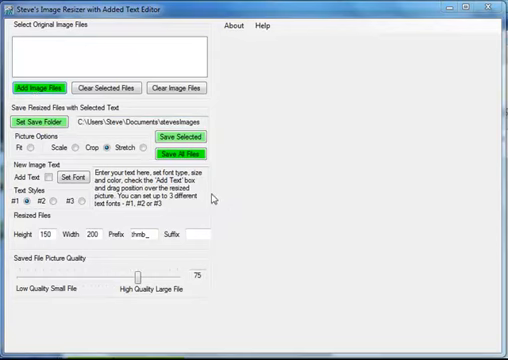
- Load the beach photo PICT1425 from the steve pictures folder as the original image
{"action": "left_click", "coordinate": [40, 88]}
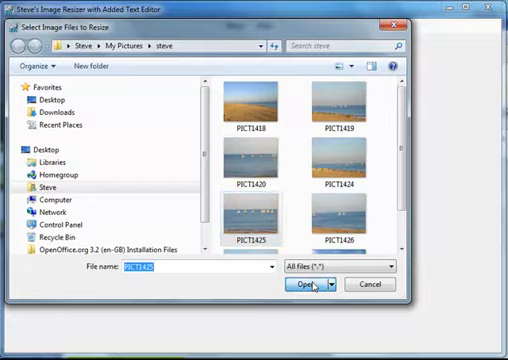
{"action": "left_click", "coordinate": [302, 286]}
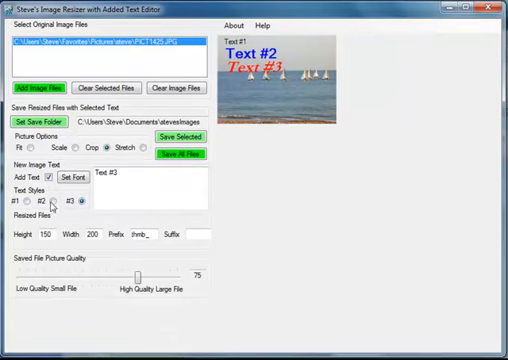
- Switch between text styles #2 and #3 to preview each sample caption
{"action": "left_click", "coordinate": [48, 204]}
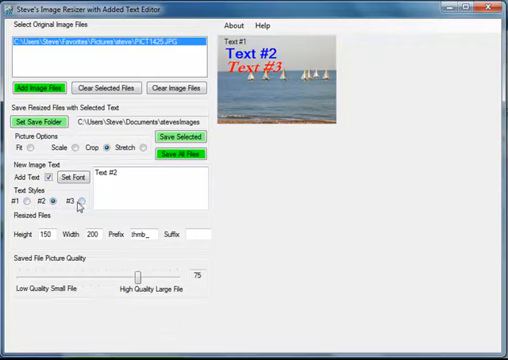
{"action": "left_click", "coordinate": [22, 204]}
{"action": "type", "text": "fr"}
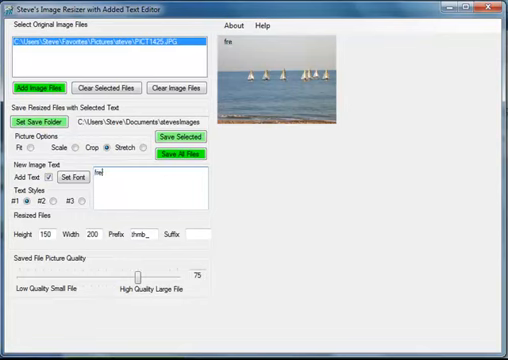
- Type 'free-imageresizer.com' as the style #1 caption text
{"action": "type", "text": "e-imageresizer"}
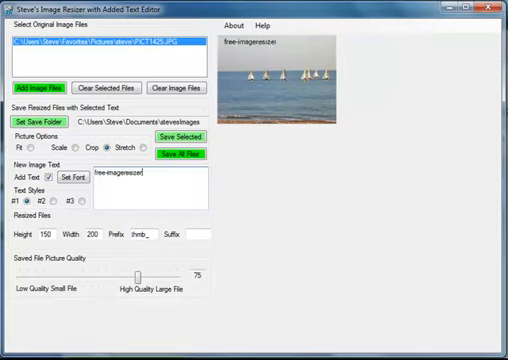
{"action": "type", "text": ".com"}
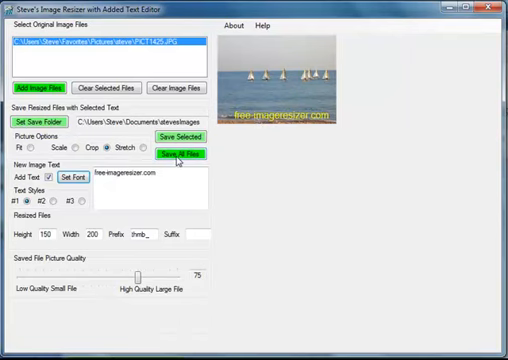
- Save the resized thumbnail with its yellow free-imageresizer.com caption
{"action": "left_click", "coordinate": [182, 155]}
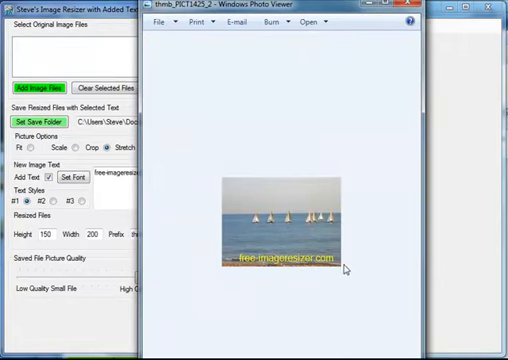
{"action": "mouse_move", "coordinate": [337, 270]}
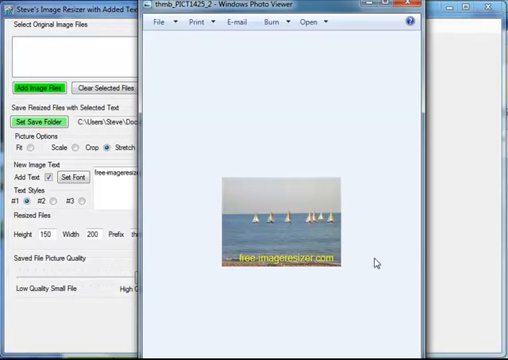
{"action": "mouse_move", "coordinate": [312, 324]}
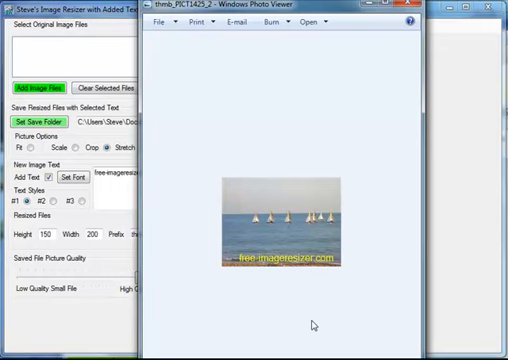